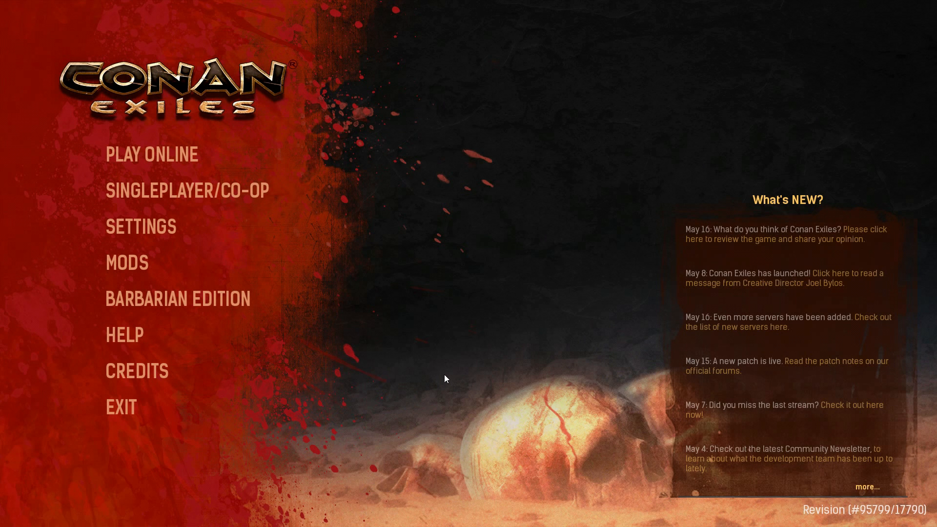
pyautogui.moveTo(126, 262)
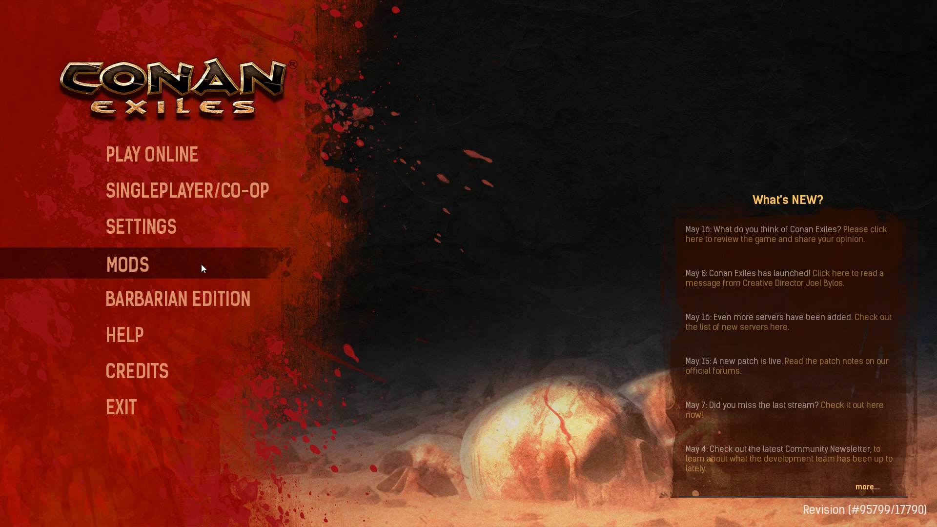
# Step: Bring up the Mods screen from the main menu and look over the Available Mods list
pyautogui.click(126, 265)
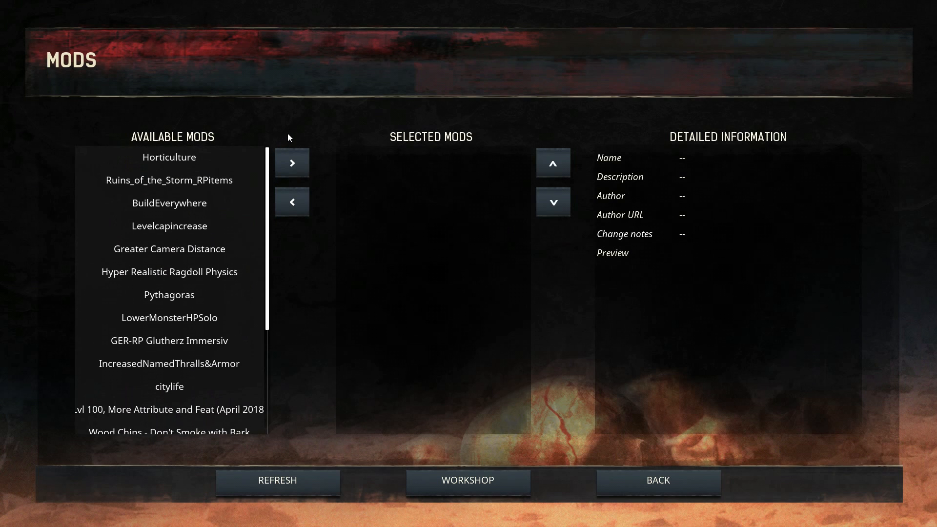
pyautogui.scroll(-3)
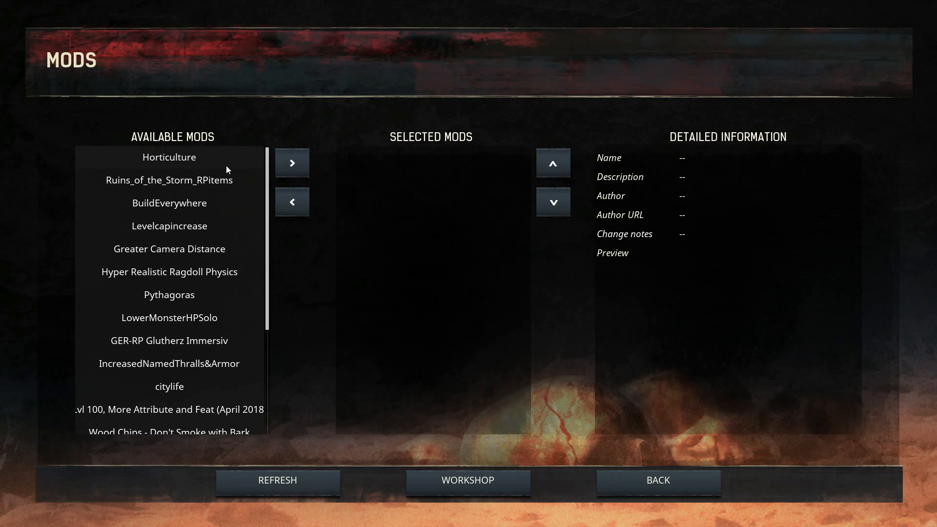
pyautogui.moveTo(445, 211)
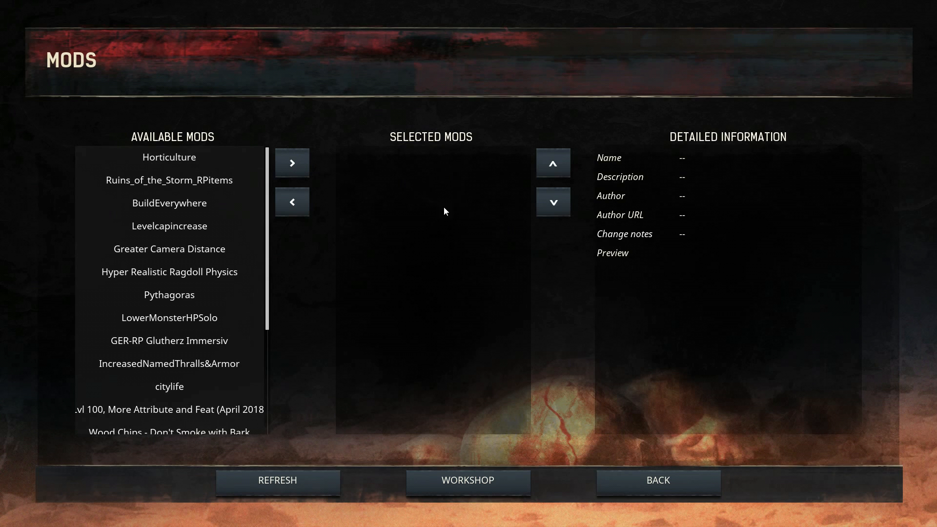
pyautogui.moveTo(353, 262)
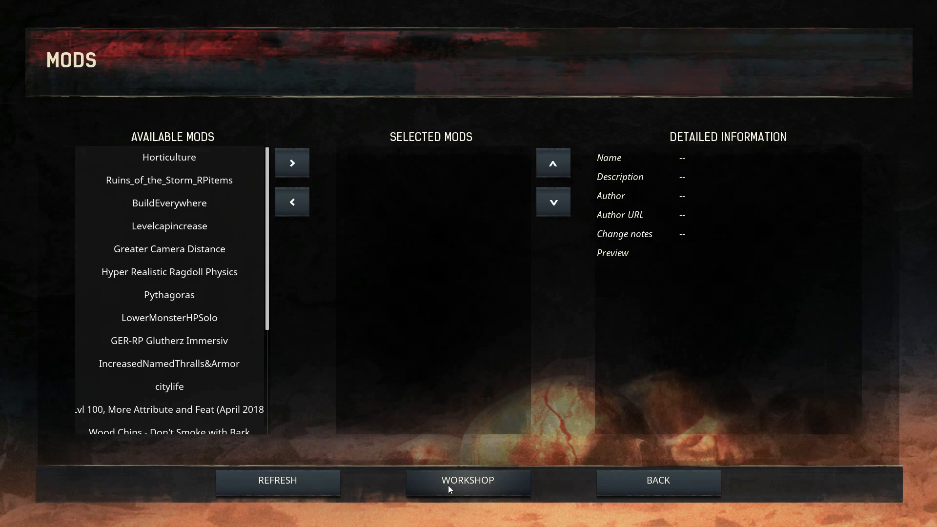
pyautogui.moveTo(411, 419)
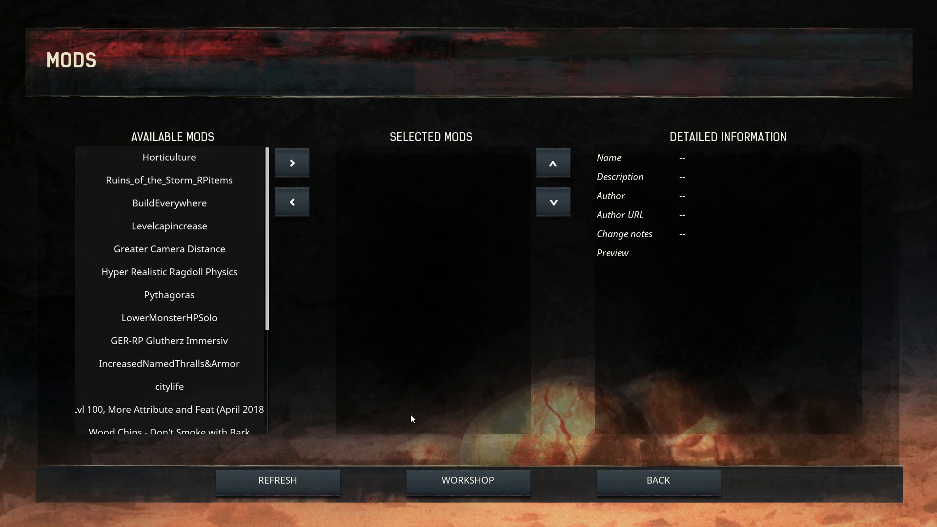
pyautogui.moveTo(418, 161)
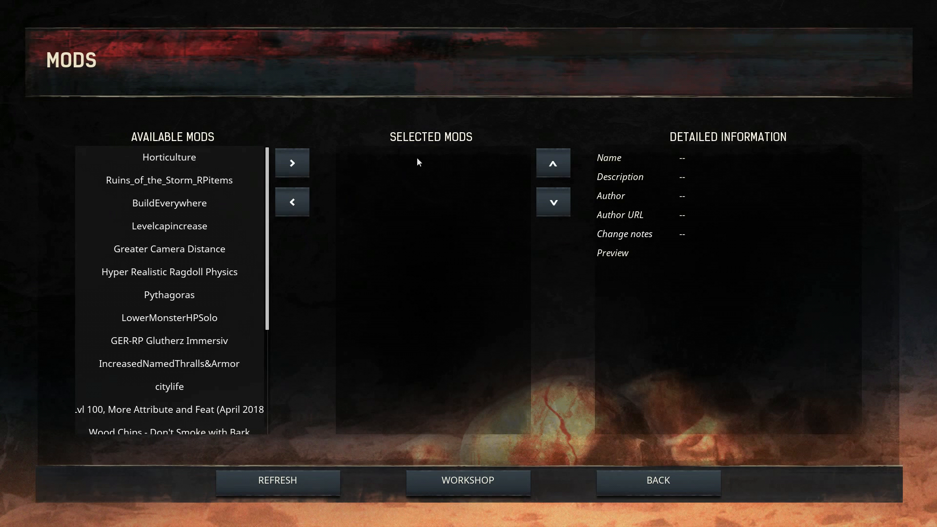
pyautogui.moveTo(358, 171)
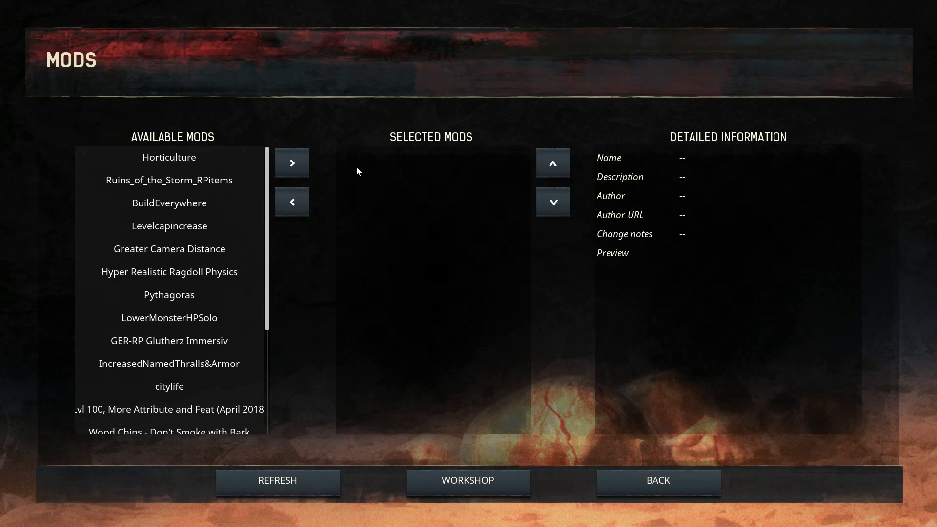
pyautogui.moveTo(662, 179)
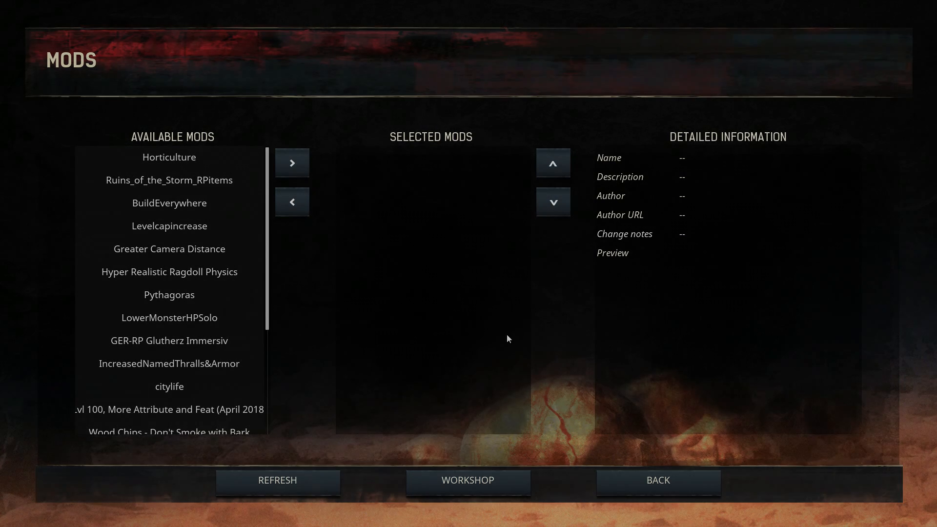
# Step: Browse the Conan Exiles Steam Workshop mods list, most popular this week, down to the page bottom
pyautogui.click(468, 481)
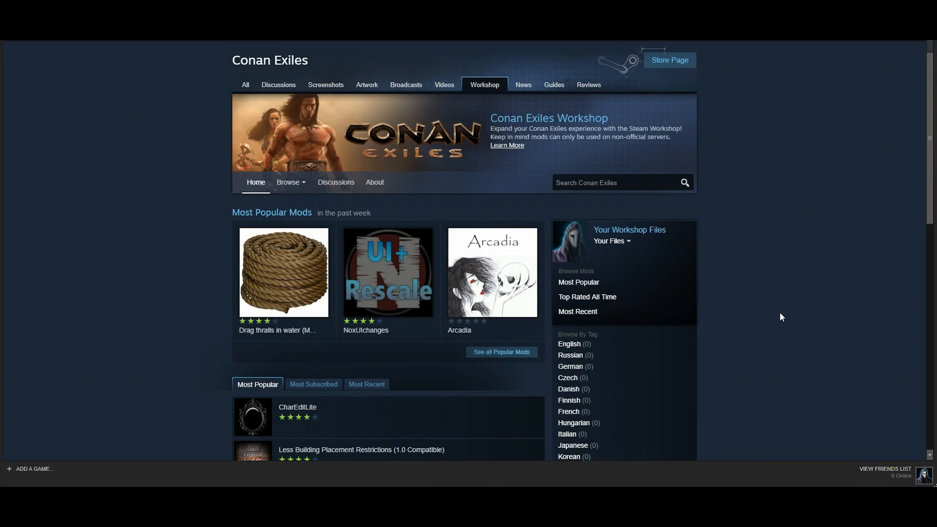
pyautogui.scroll(-3)
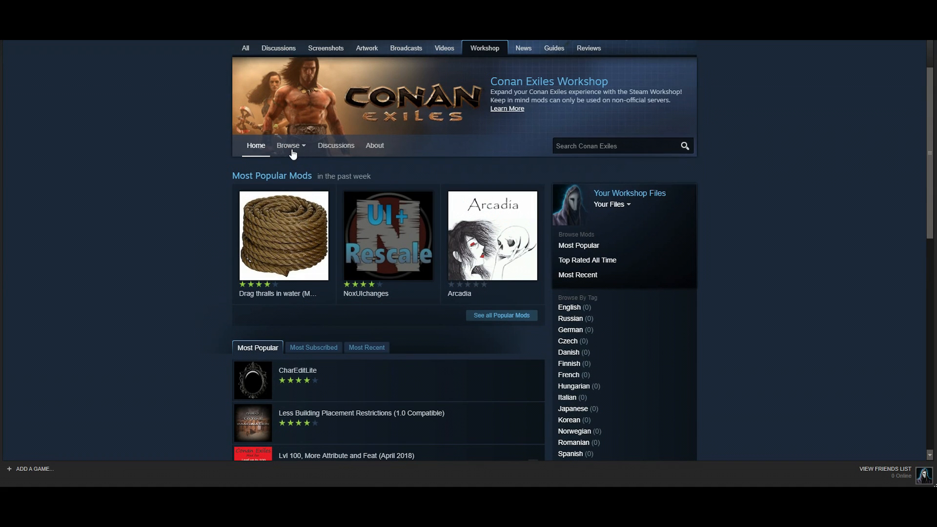
pyautogui.click(289, 145)
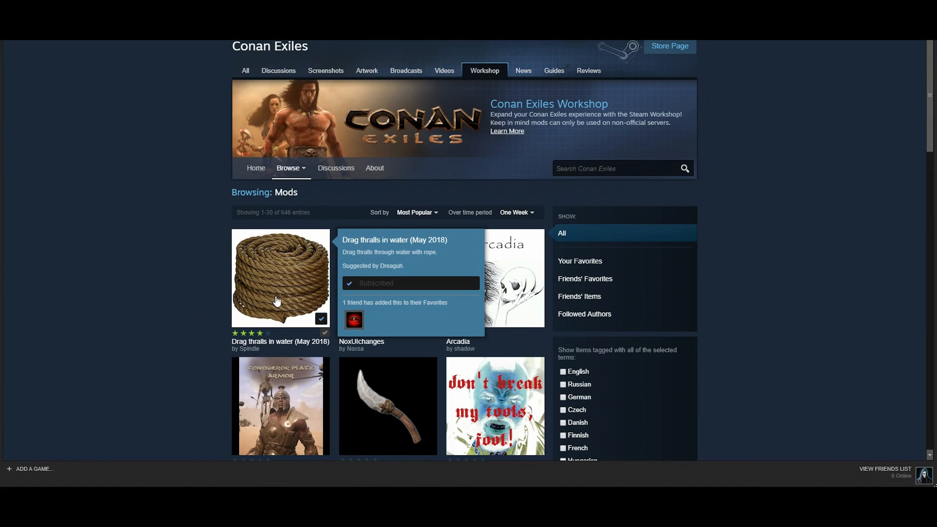
pyautogui.scroll(-3)
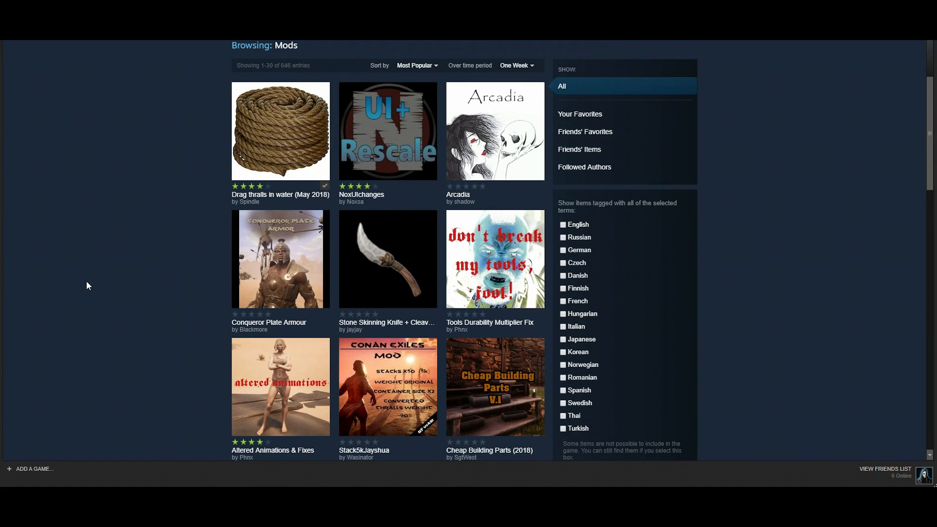
pyautogui.scroll(-3)
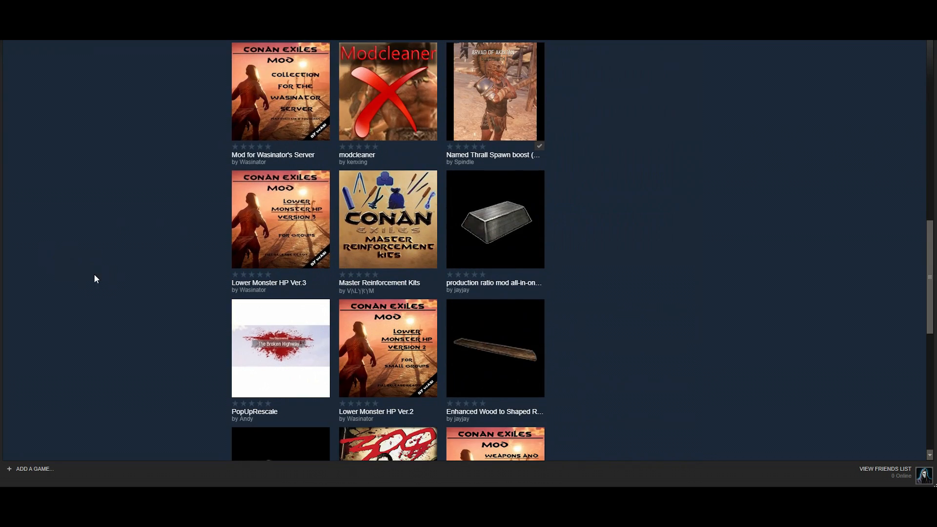
pyautogui.scroll(-3)
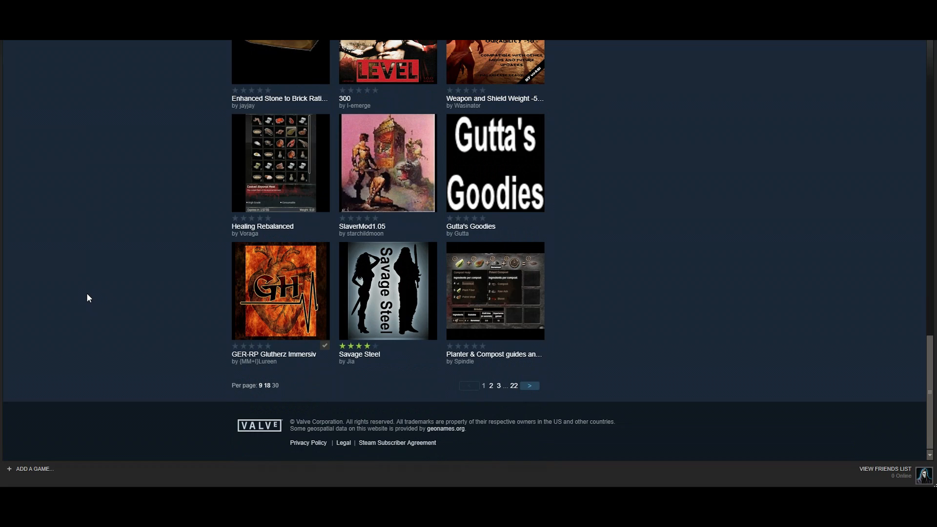
pyautogui.moveTo(273, 164)
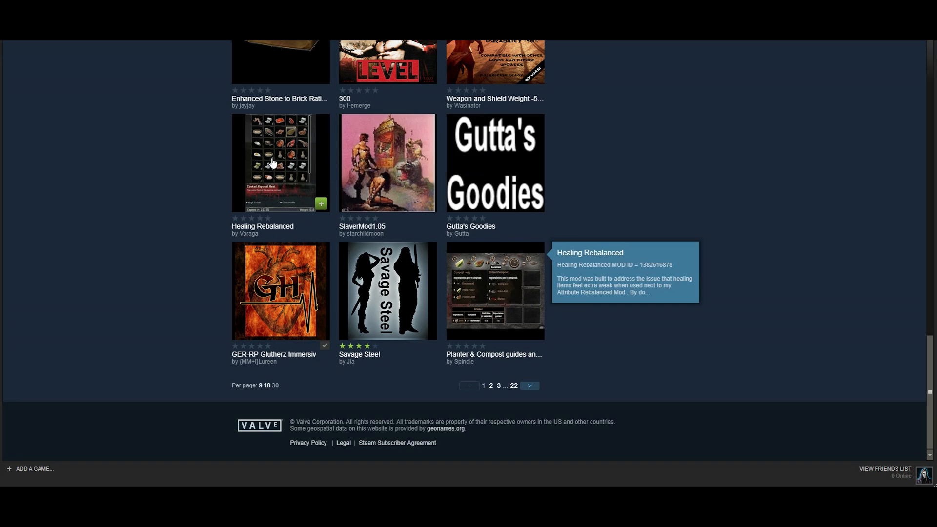
# Step: Subscribe to the Healing Rebalanced mod from its Workshop page so it downloads
pyautogui.click(280, 163)
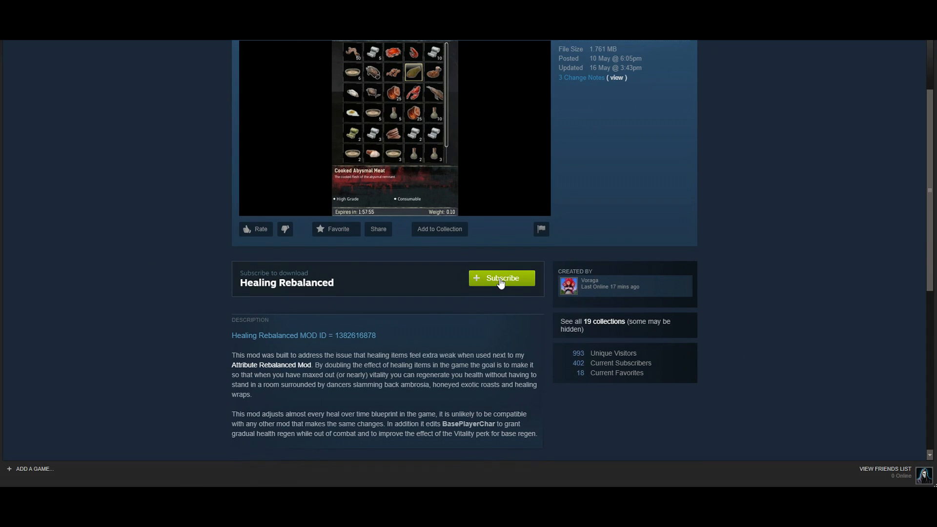
pyautogui.click(502, 279)
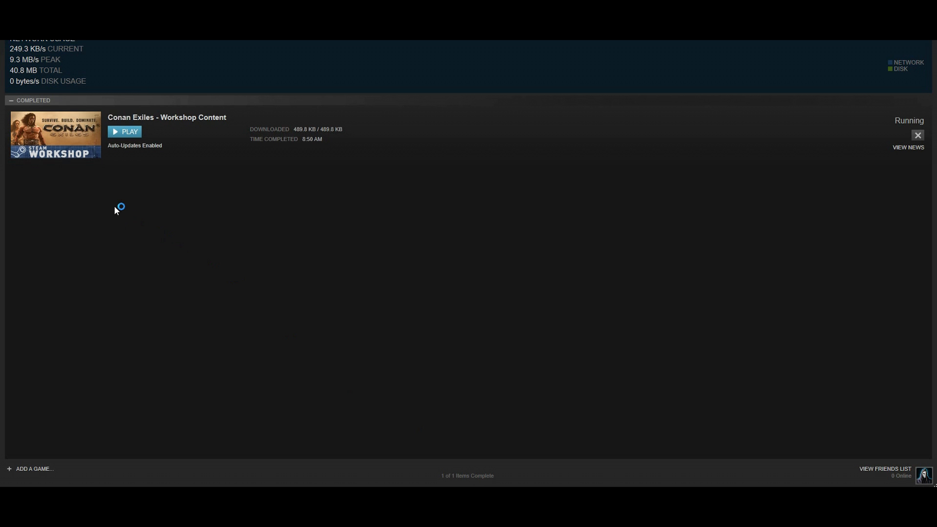
pyautogui.moveTo(323, 132)
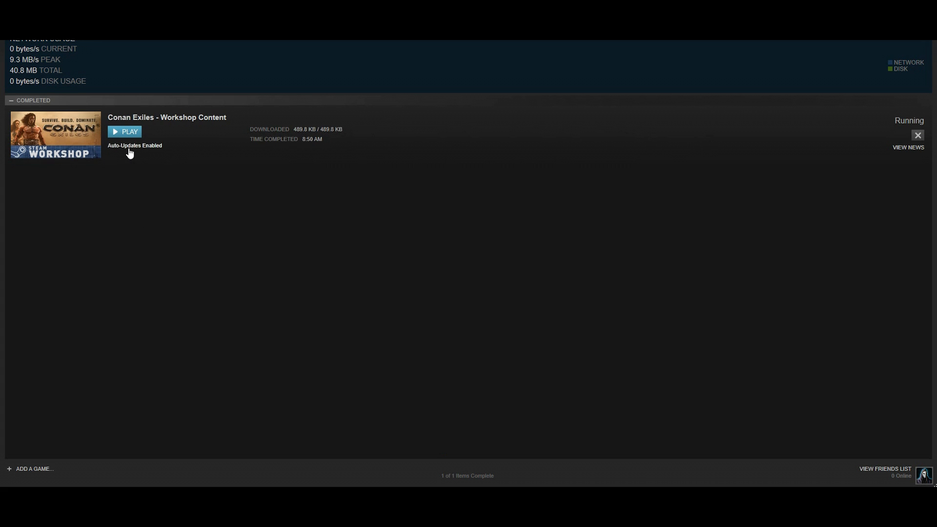
pyautogui.moveTo(182, 112)
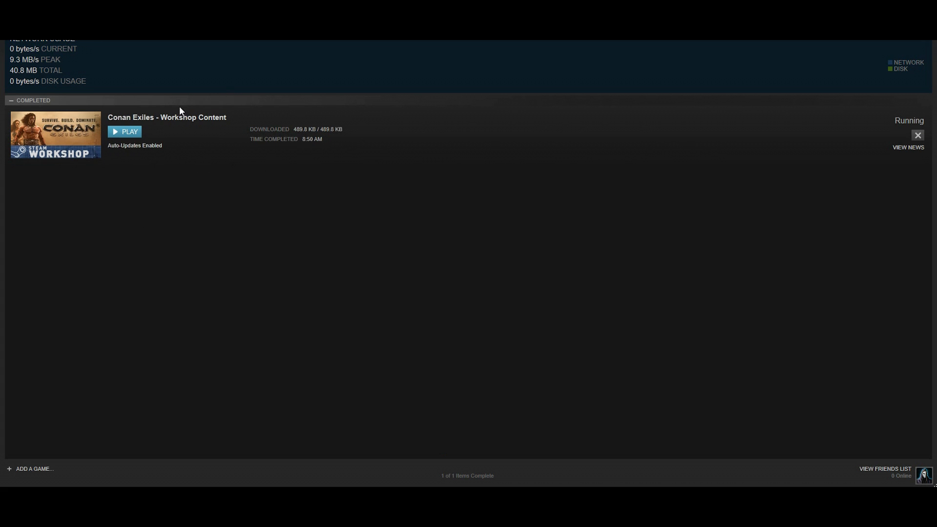
pyautogui.moveTo(454, 137)
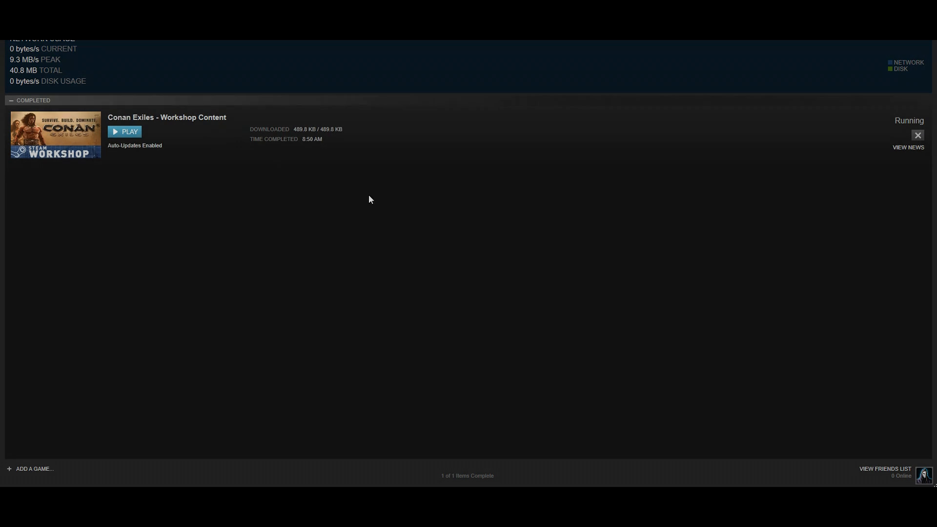
pyautogui.click(126, 132)
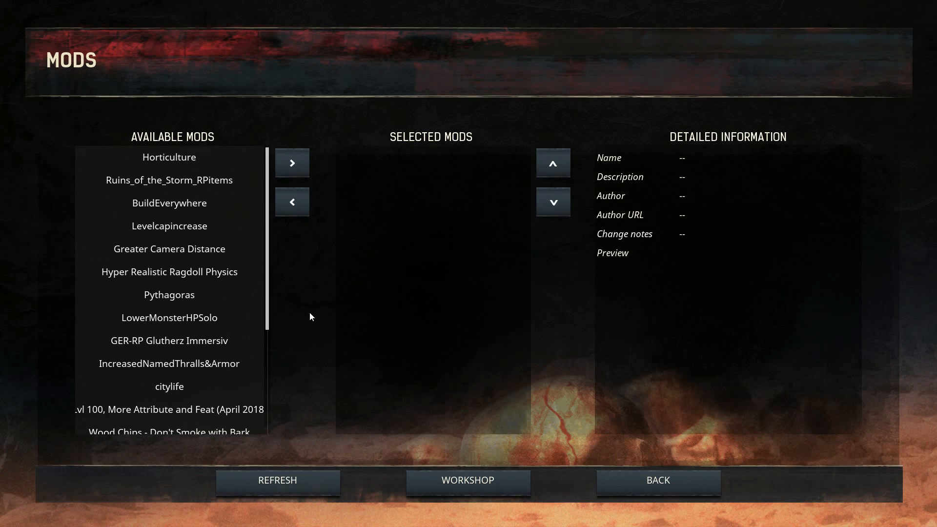
pyautogui.moveTo(311, 320)
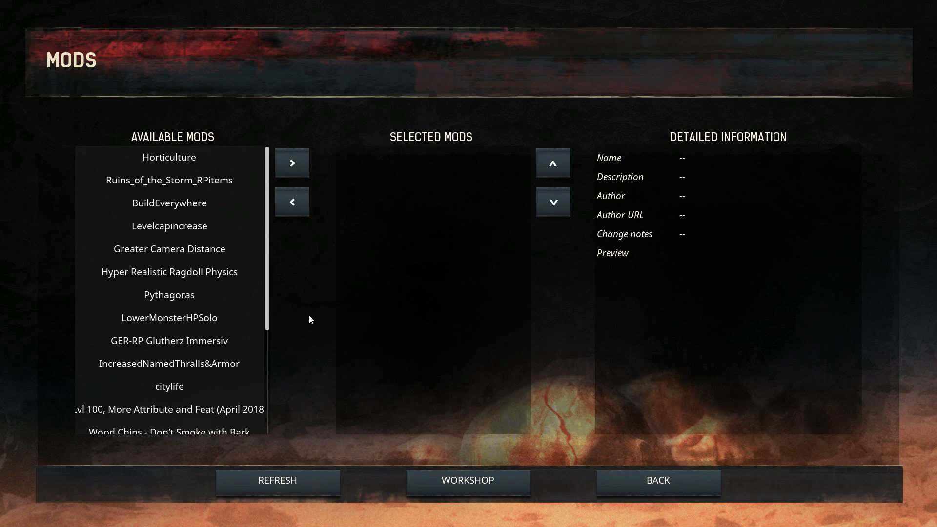
pyautogui.scroll(-3)
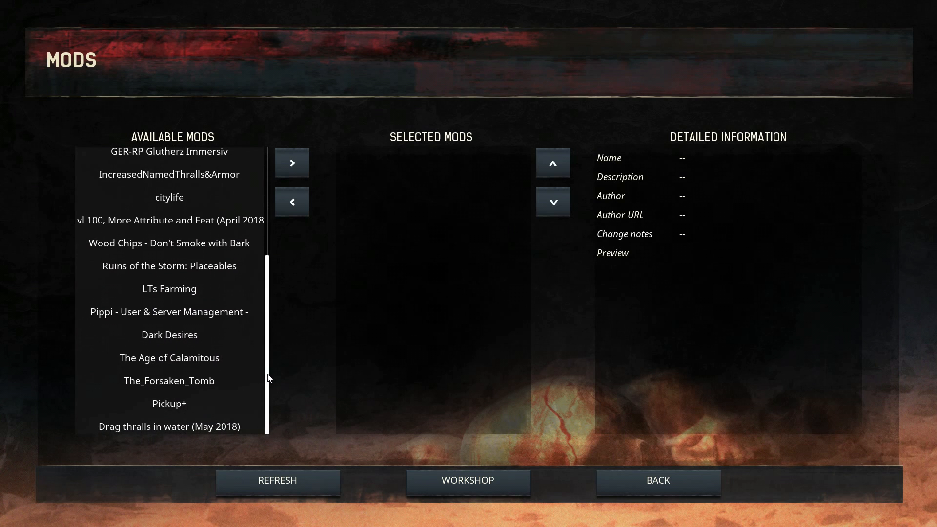
pyautogui.click(278, 482)
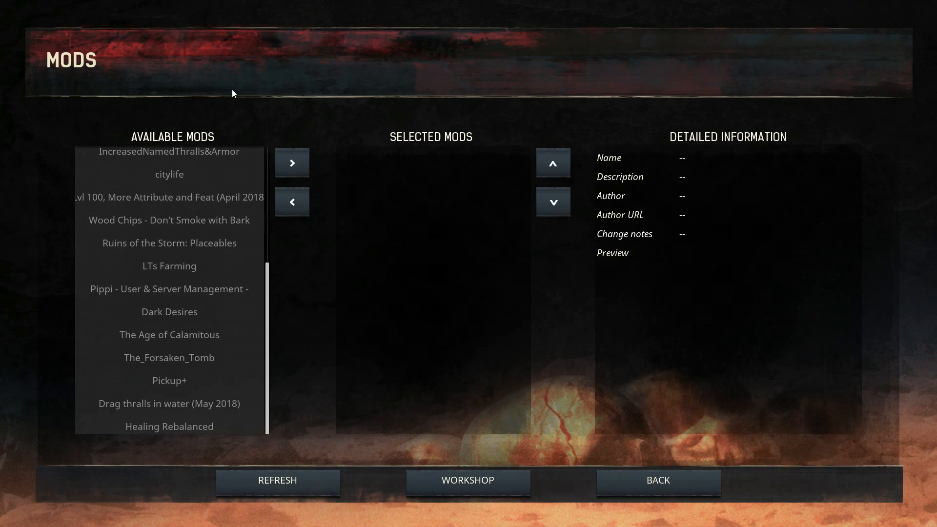
pyautogui.moveTo(200, 437)
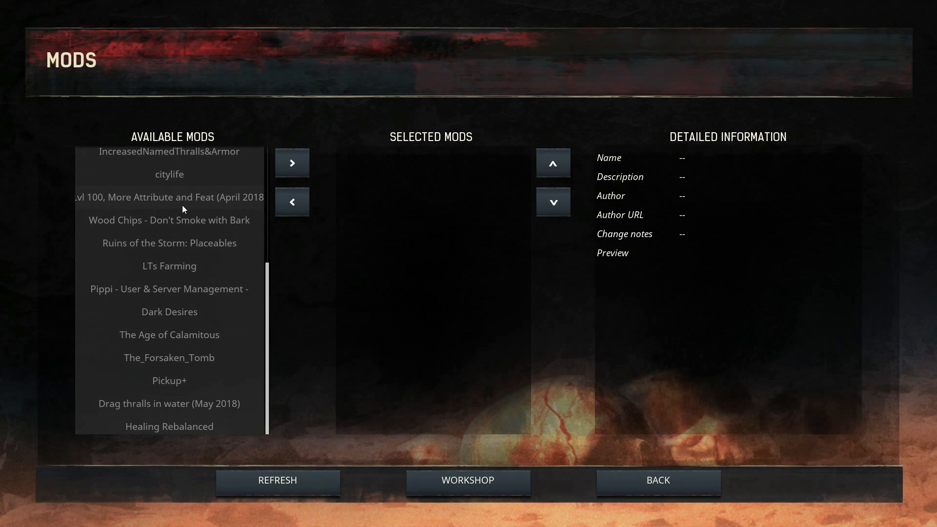
pyautogui.moveTo(661, 286)
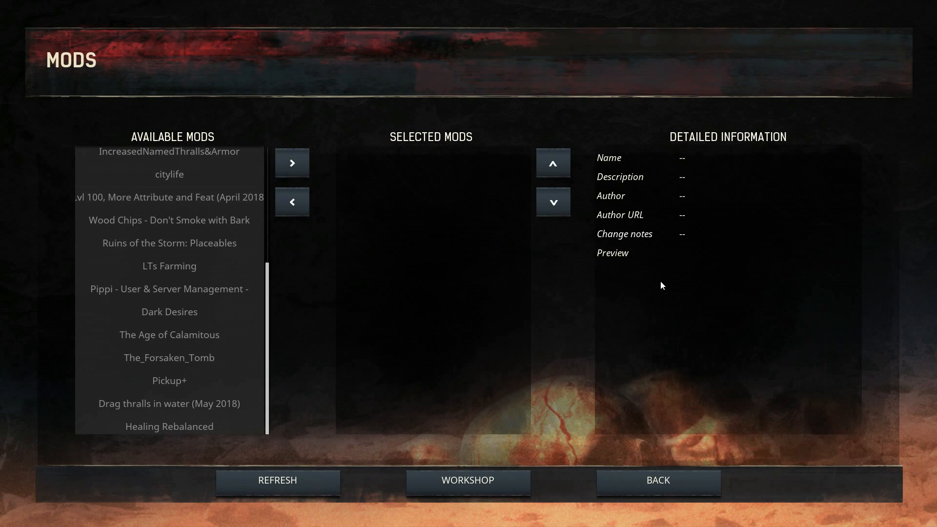
pyautogui.moveTo(395, 409)
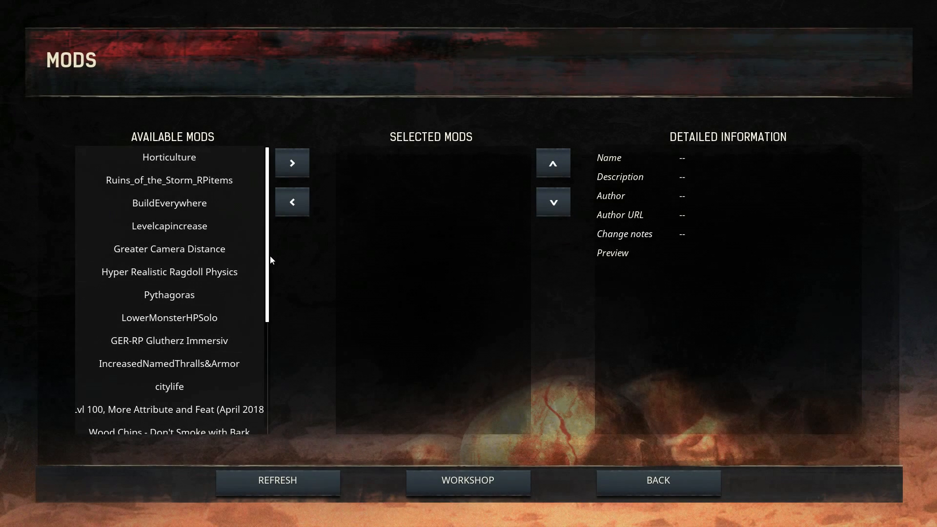
# Step: Move Healing Rebalanced, Ruins of the Storm: Placeables and citylife into Selected Mods with the > arrow
pyautogui.scroll(-3)
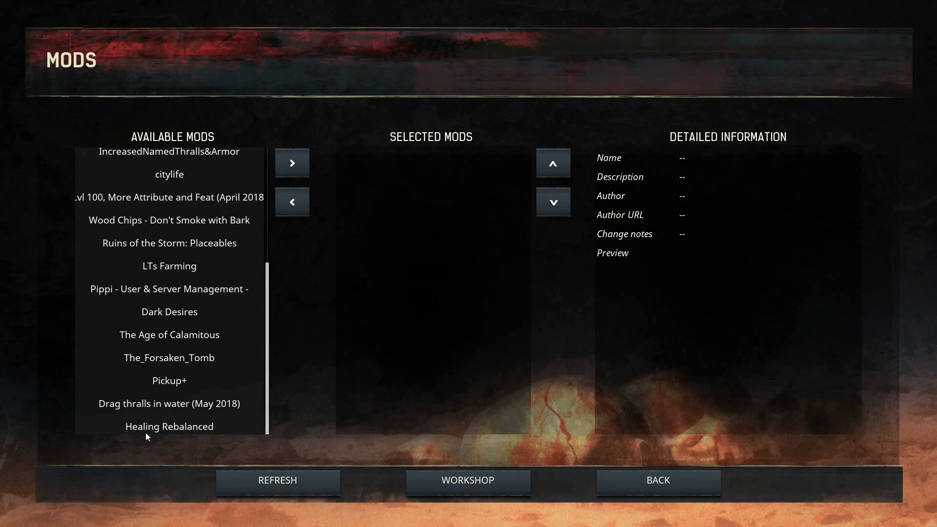
pyautogui.click(169, 427)
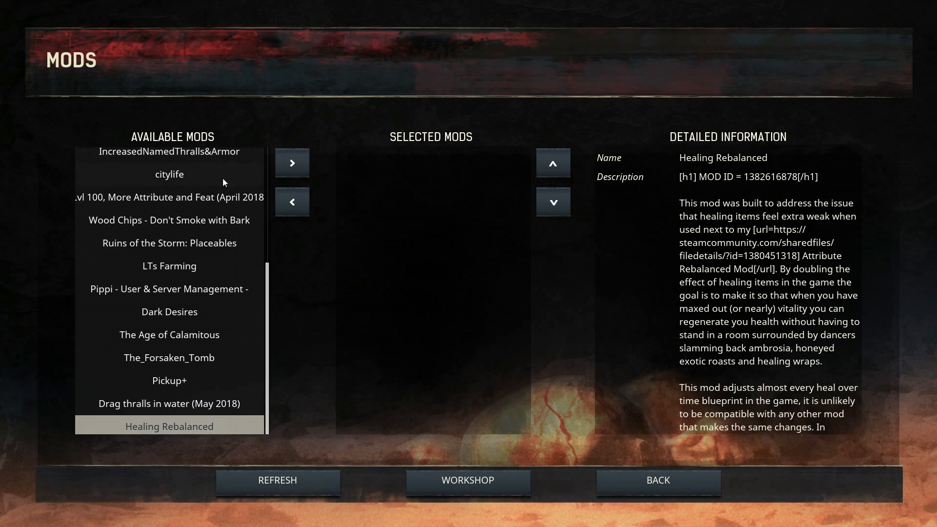
pyautogui.moveTo(424, 157)
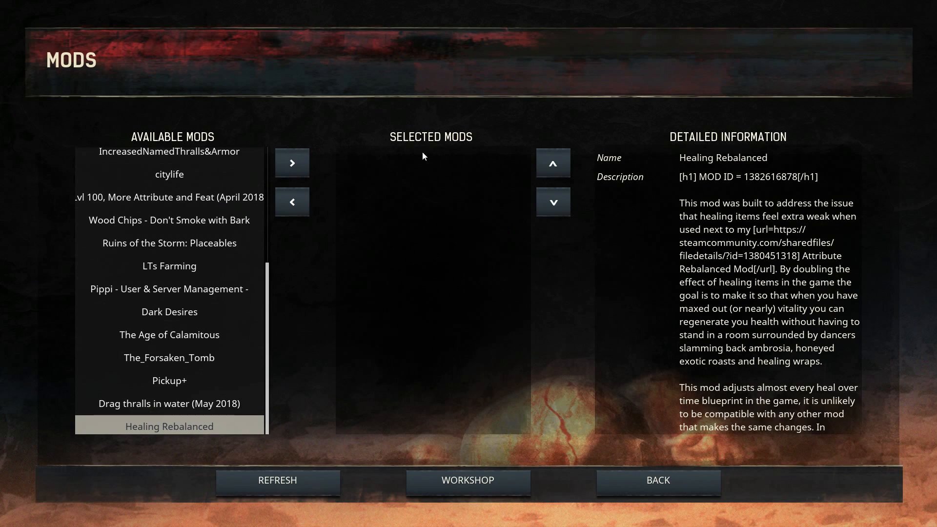
pyautogui.moveTo(363, 196)
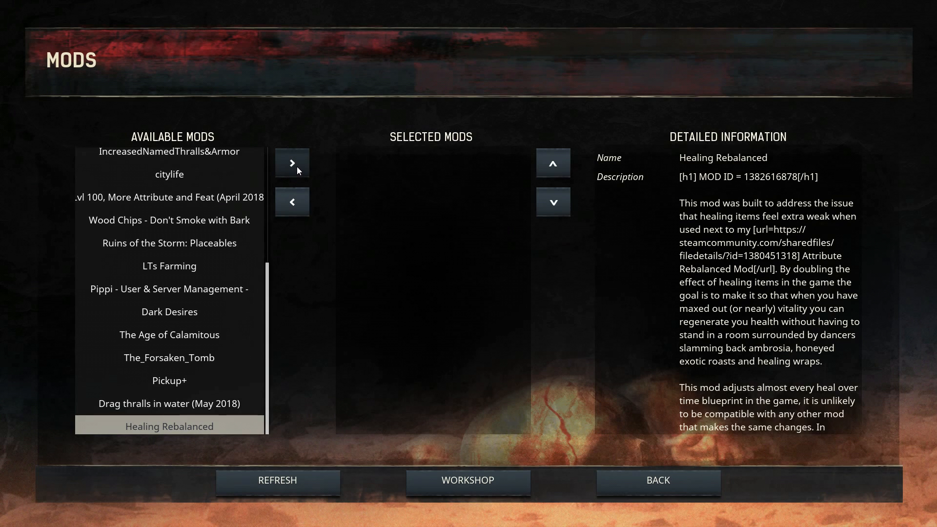
pyautogui.click(292, 163)
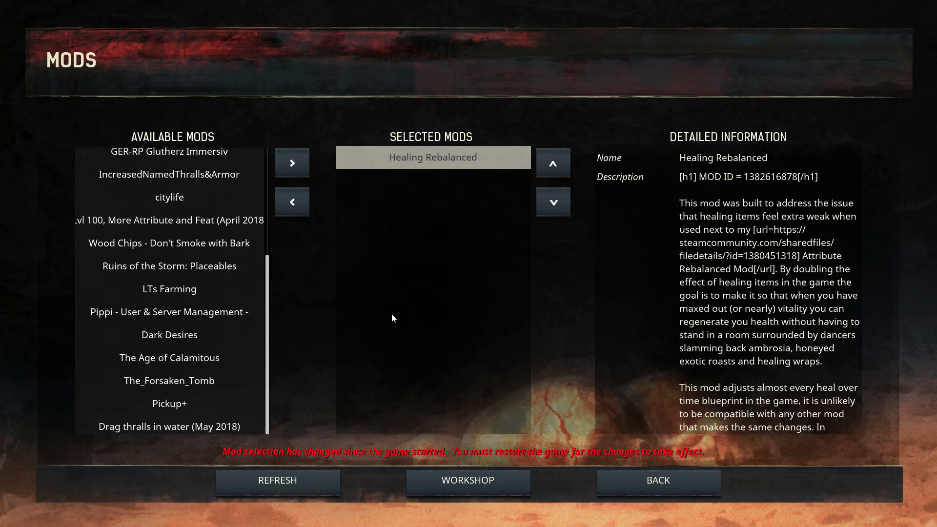
pyautogui.moveTo(396, 165)
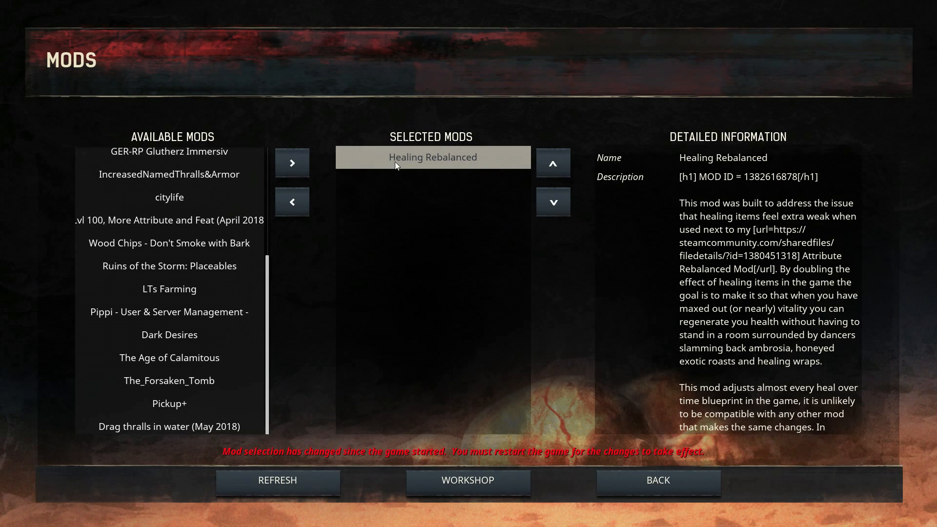
pyautogui.click(169, 265)
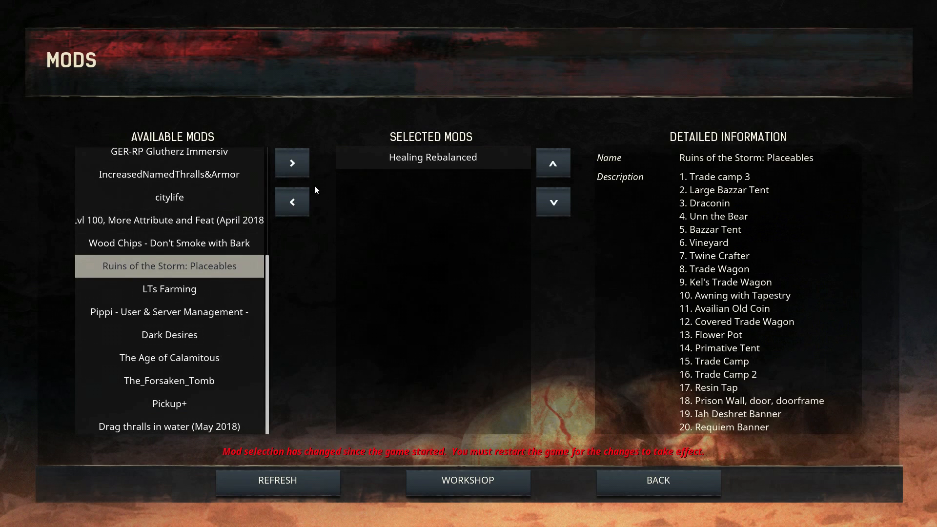
pyautogui.click(292, 163)
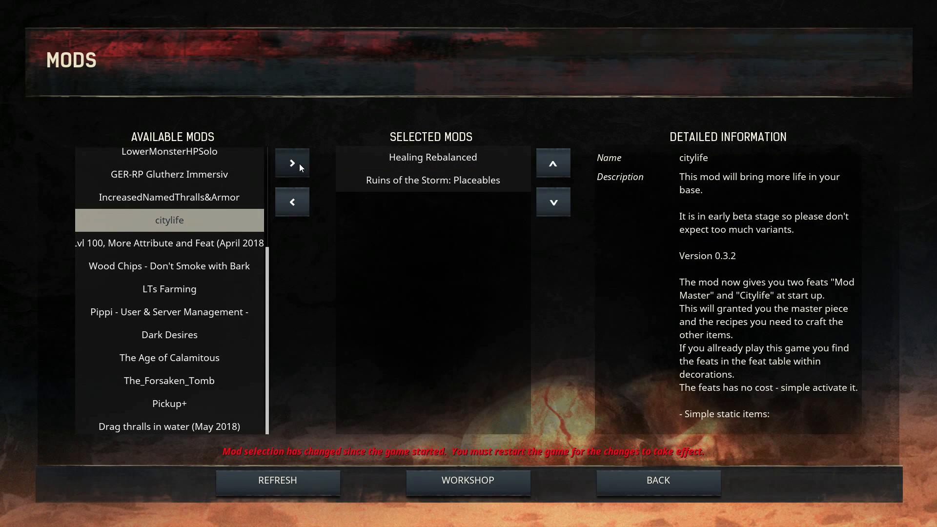
pyautogui.click(291, 163)
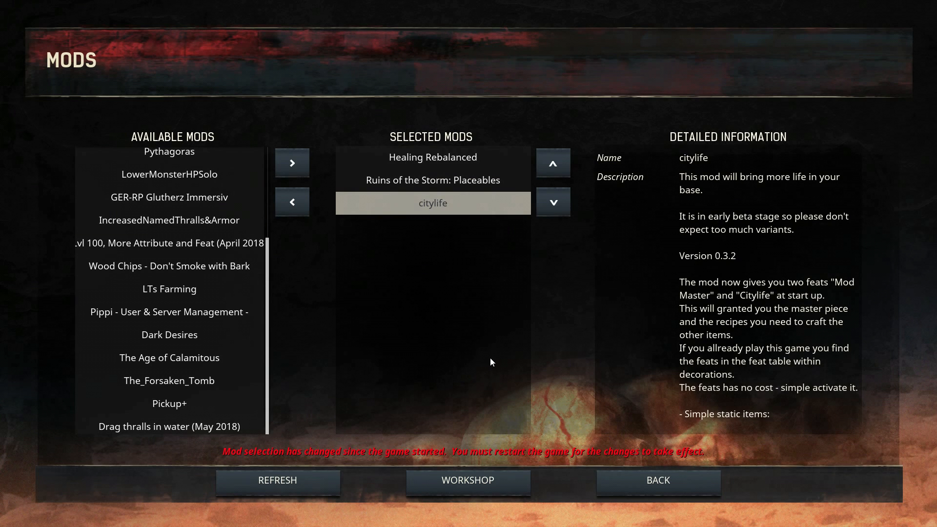
pyautogui.moveTo(497, 356)
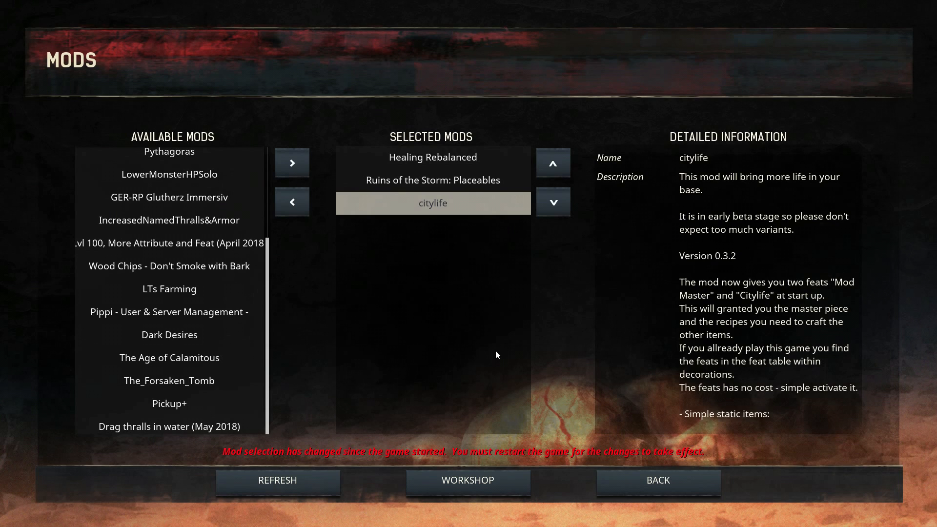
pyautogui.moveTo(511, 363)
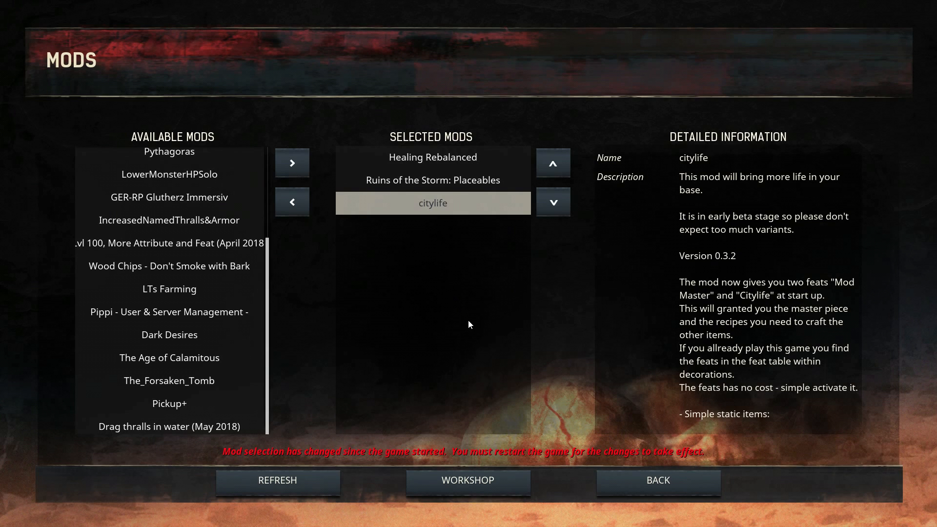
pyautogui.moveTo(477, 244)
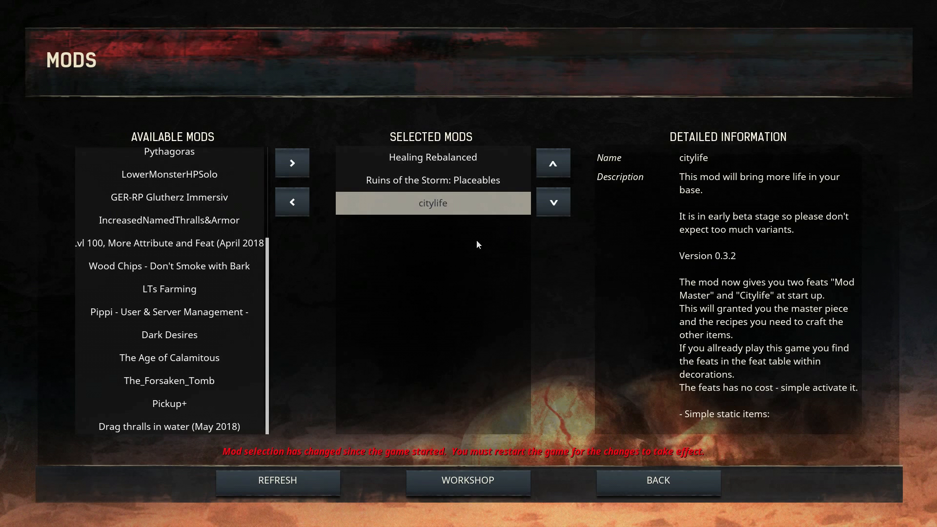
pyautogui.moveTo(437, 167)
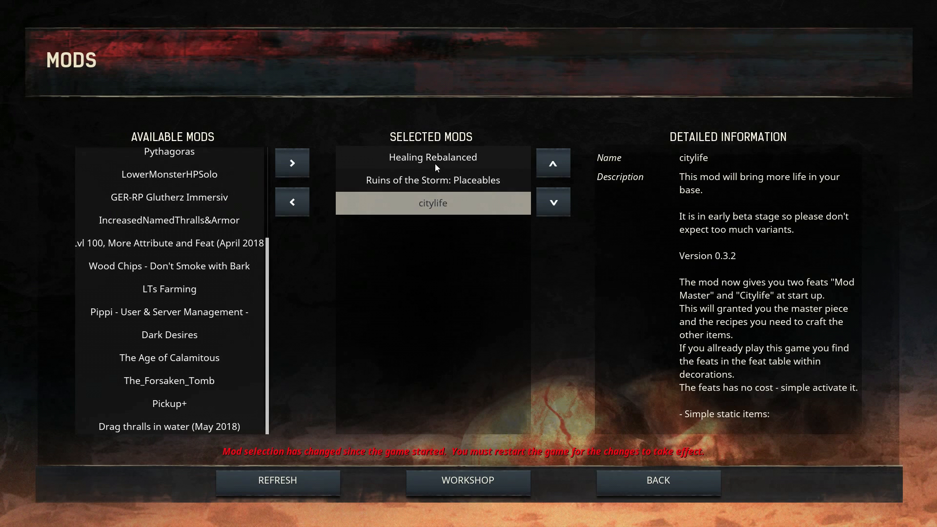
# Step: Review the selected mods' details and remove citylife from the Selected Mods list
pyautogui.click(432, 180)
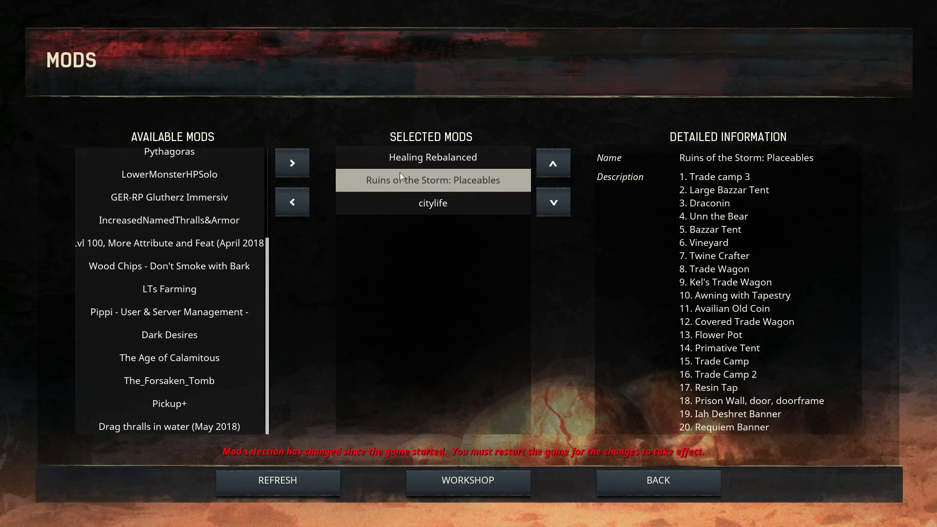
pyautogui.click(432, 157)
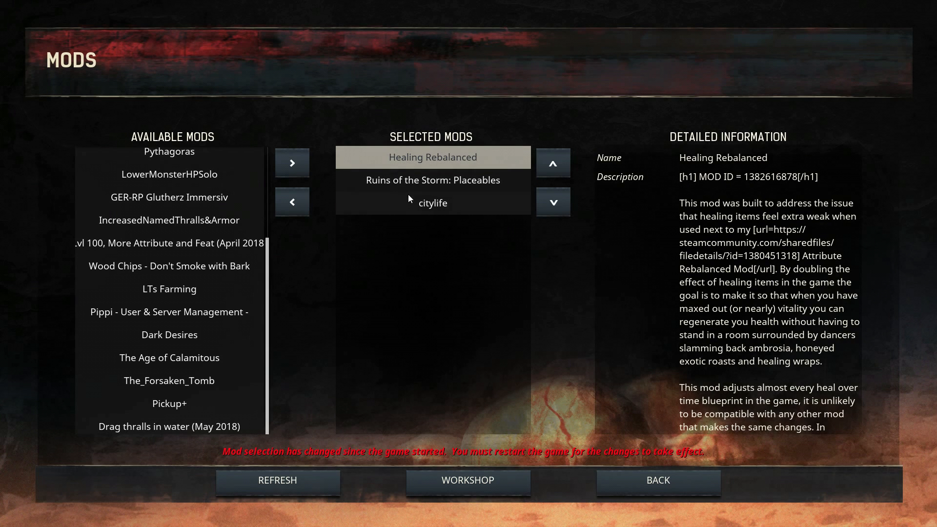
pyautogui.click(431, 180)
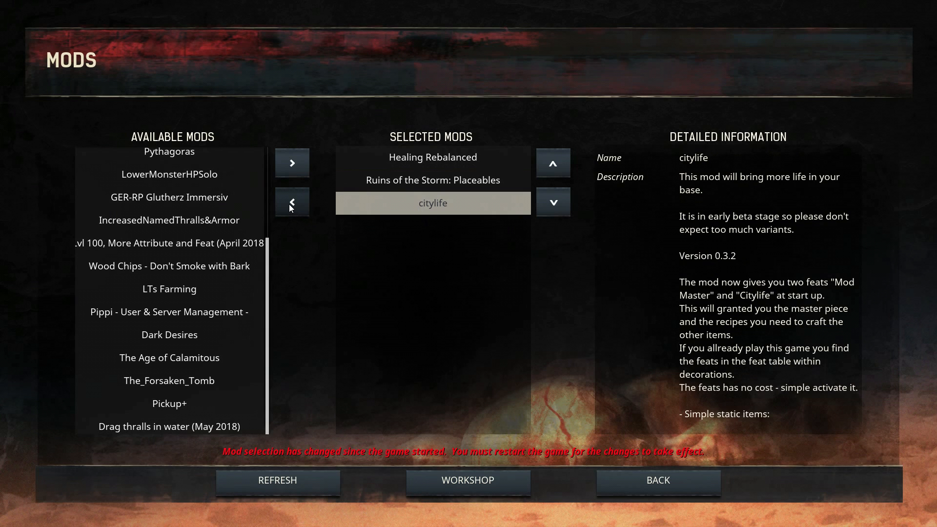
pyautogui.click(292, 202)
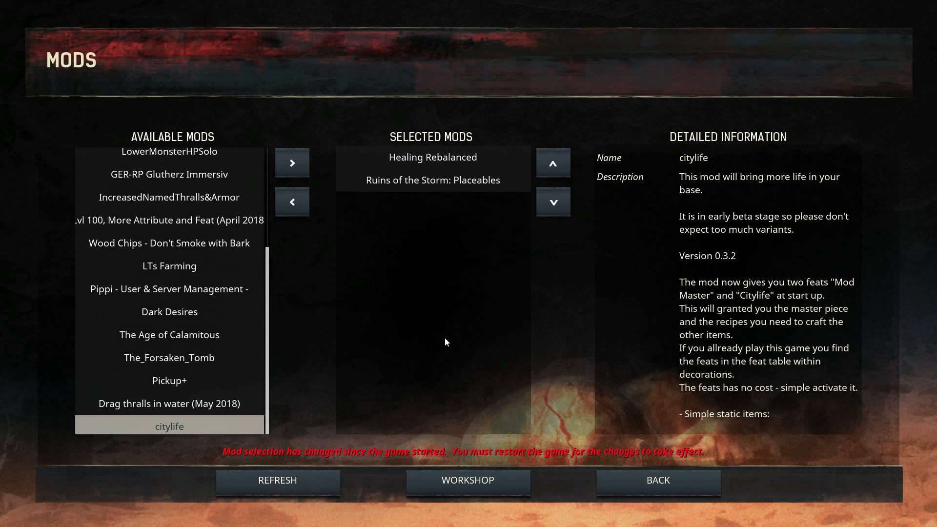
# Step: Show the Detailed Information for Healing Rebalanced among the selected mods
pyautogui.click(433, 180)
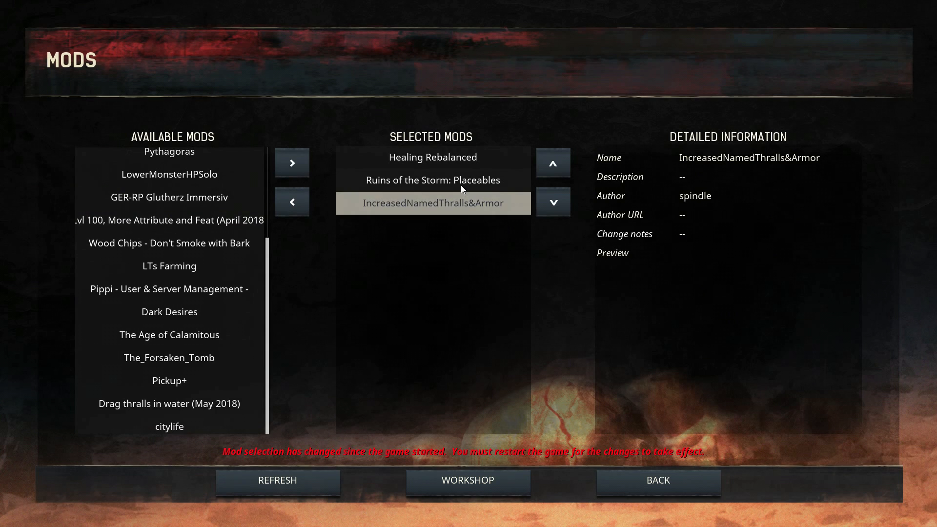
pyautogui.click(433, 156)
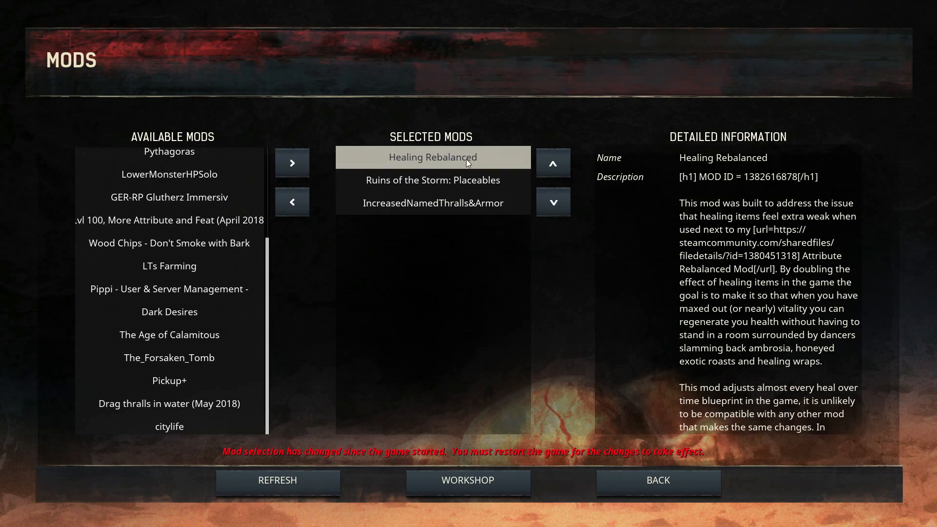
pyautogui.click(432, 203)
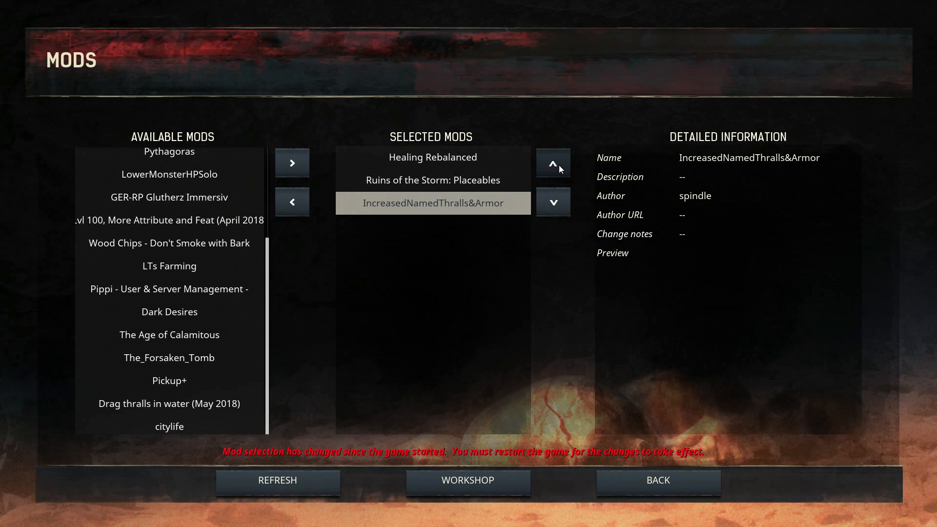
pyautogui.moveTo(468, 198)
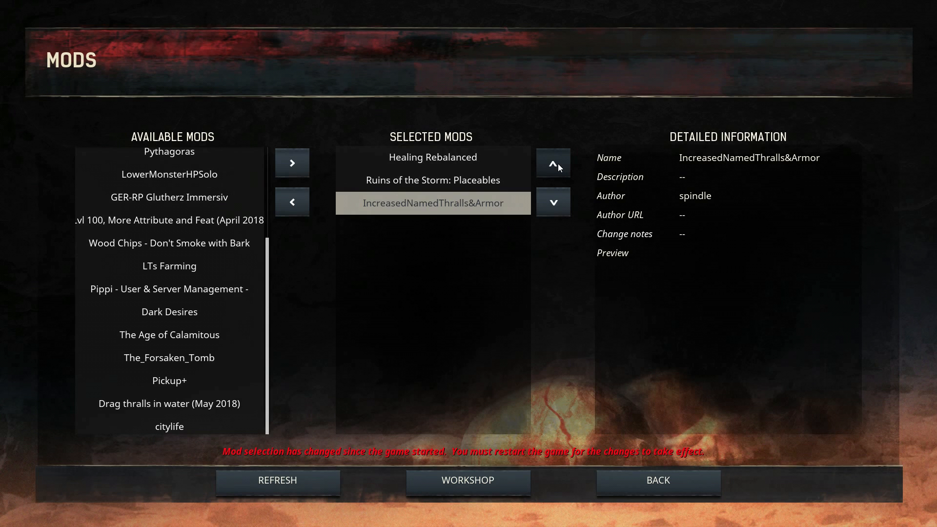
pyautogui.click(553, 163)
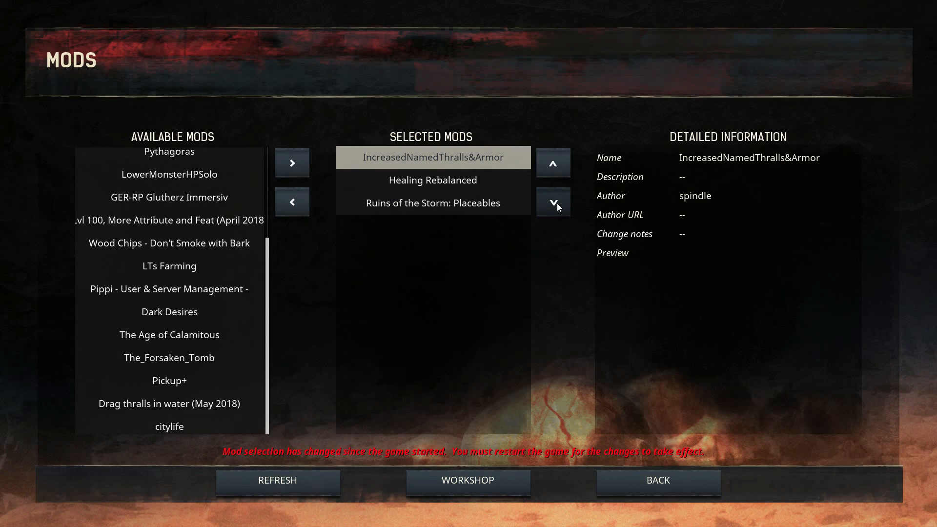
pyautogui.click(553, 203)
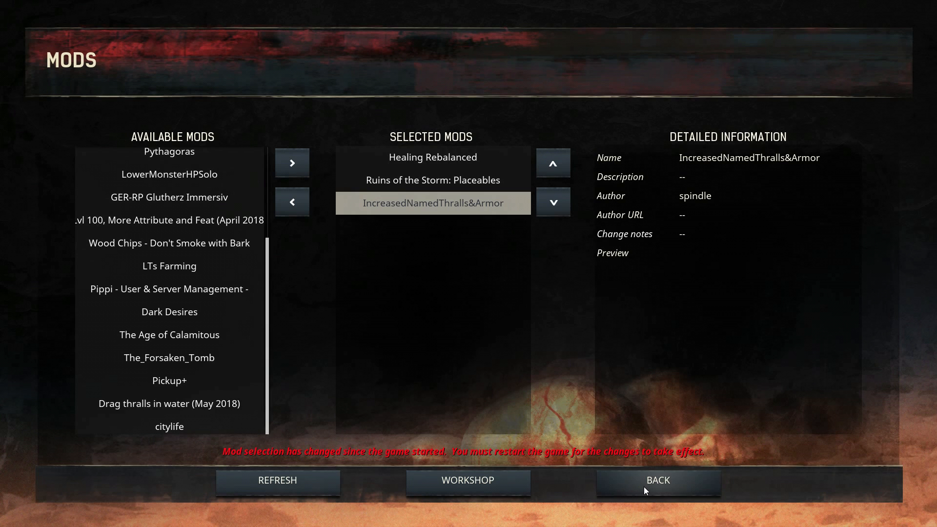
# Step: Leave the Mods menu via BACK, triggering the Restart Required prompt
pyautogui.click(657, 480)
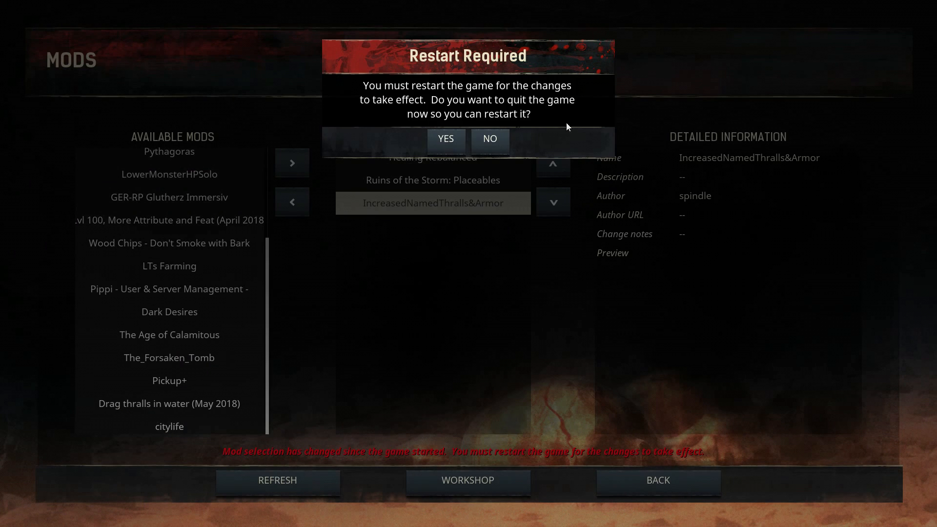
pyautogui.moveTo(457, 118)
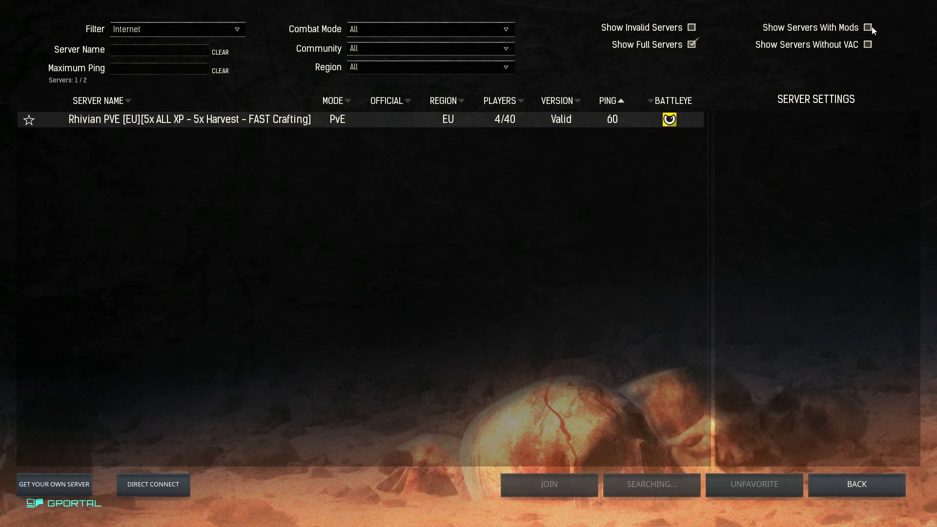
# Step: Show servers with mods and join Exiled into Savage Lands with its password, ending in a modlist mismatch error
pyautogui.click(867, 27)
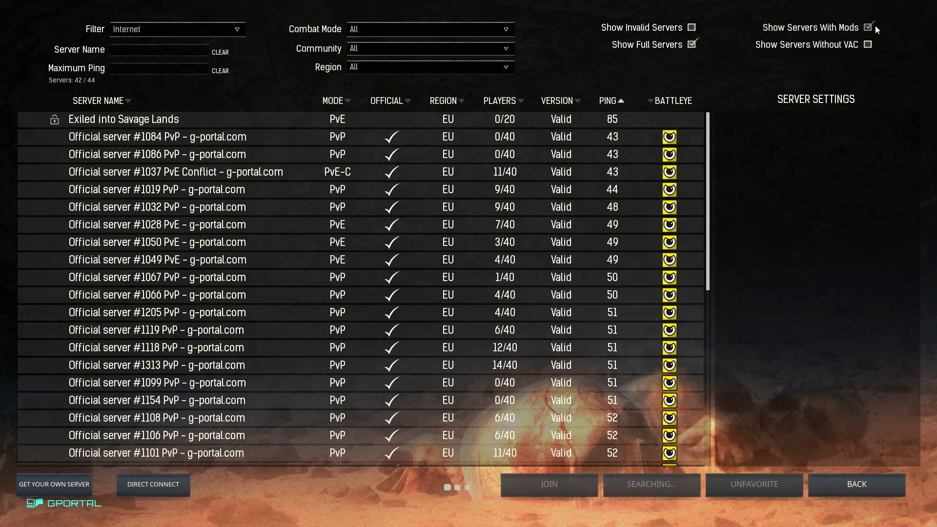
pyautogui.click(867, 27)
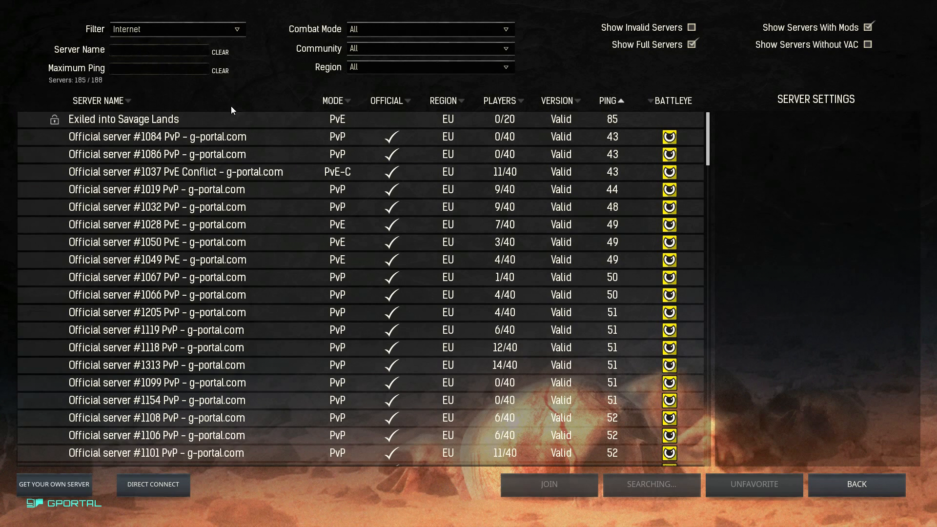
pyautogui.click(124, 119)
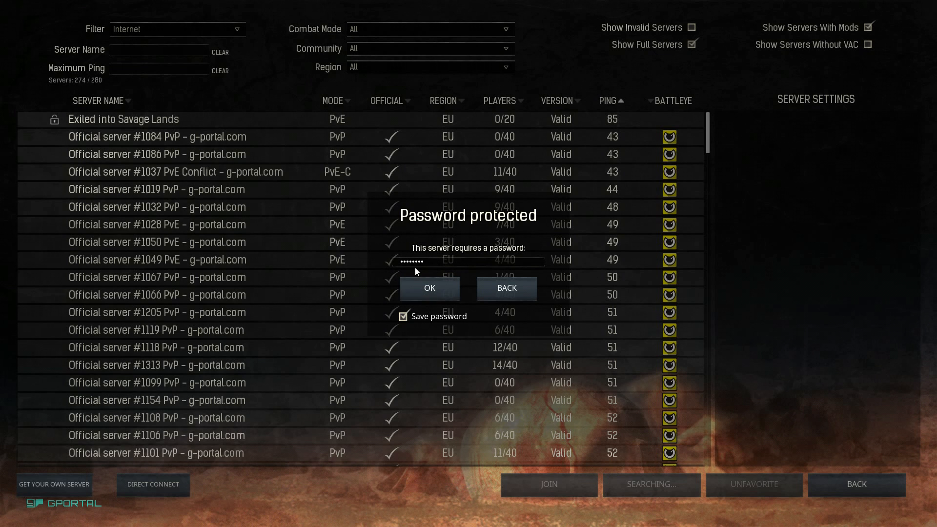
pyautogui.click(430, 287)
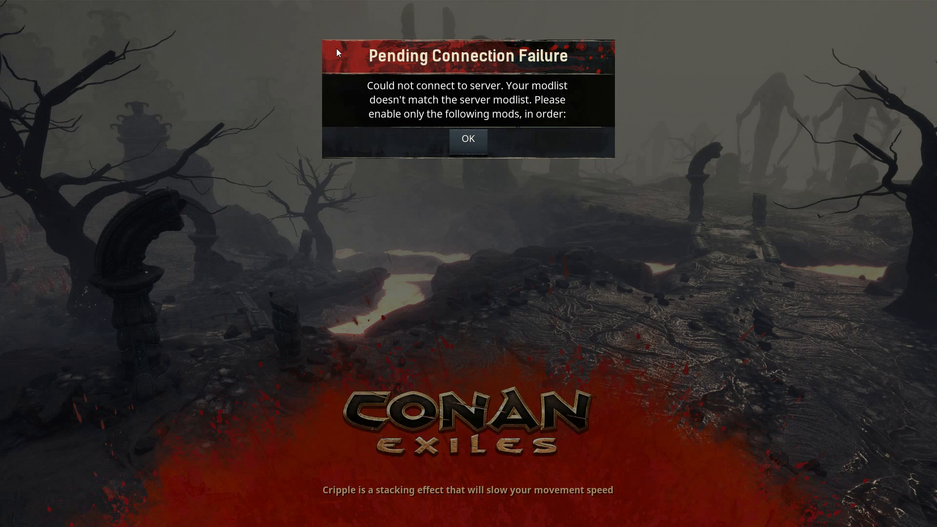
pyautogui.moveTo(400, 159)
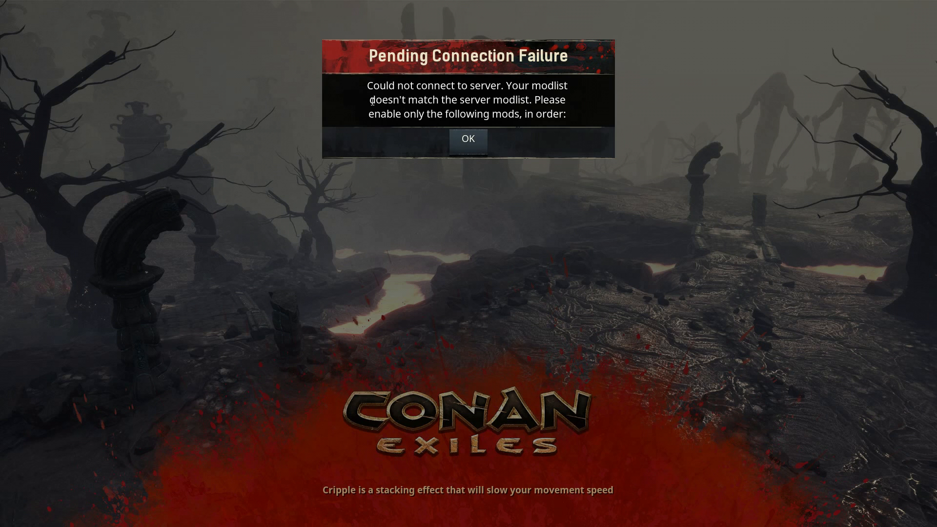
pyautogui.moveTo(357, 110)
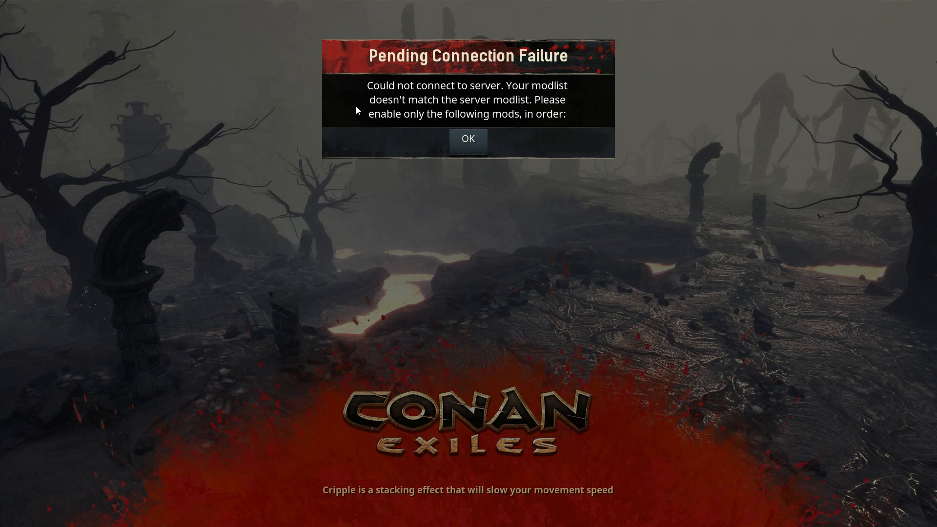
pyautogui.moveTo(353, 89)
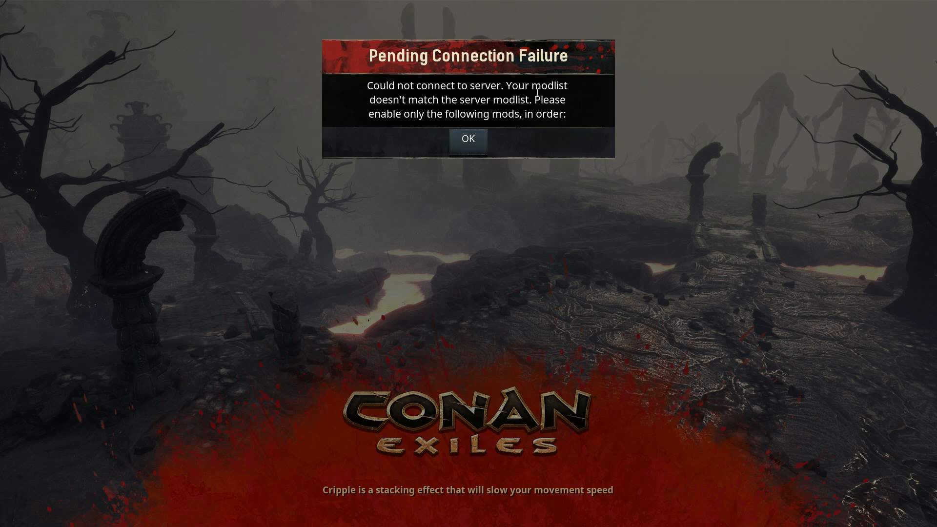
pyautogui.moveTo(532, 100)
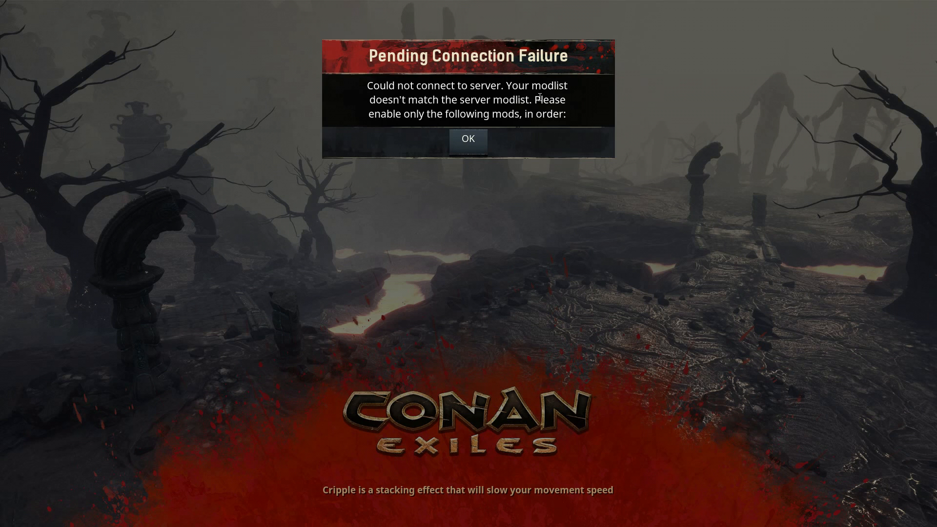
pyautogui.moveTo(541, 95)
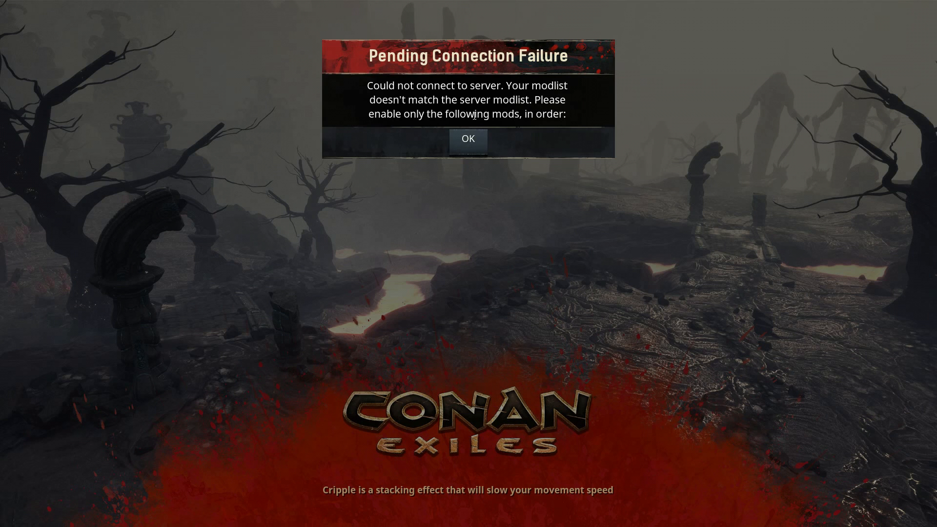
pyautogui.moveTo(584, 150)
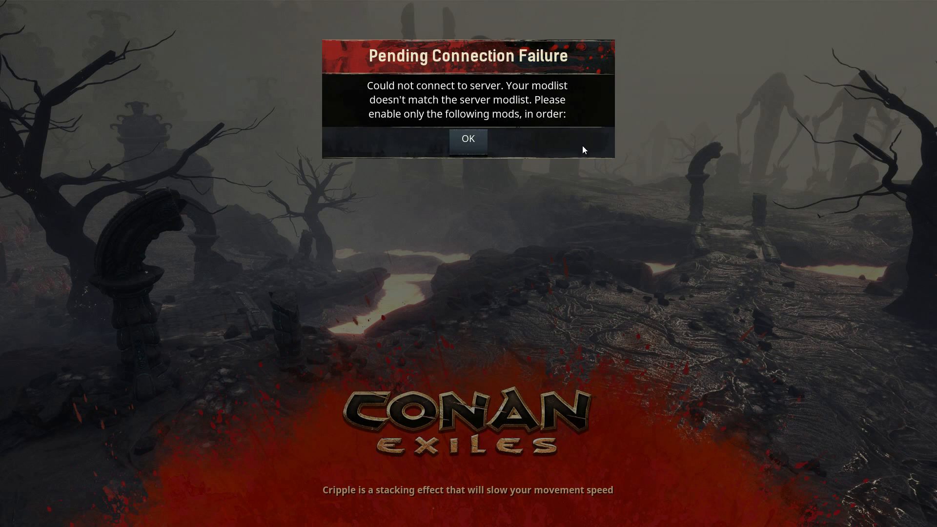
pyautogui.moveTo(292, 149)
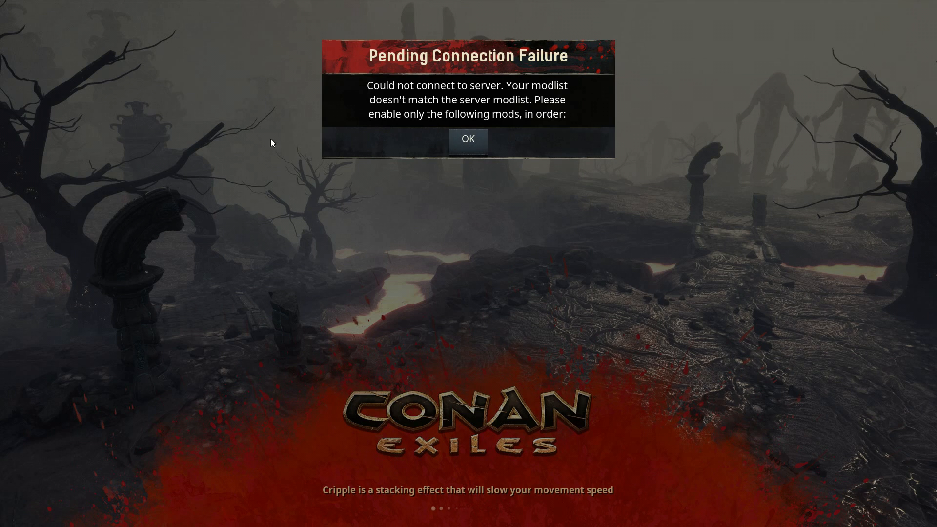
pyautogui.moveTo(518, 301)
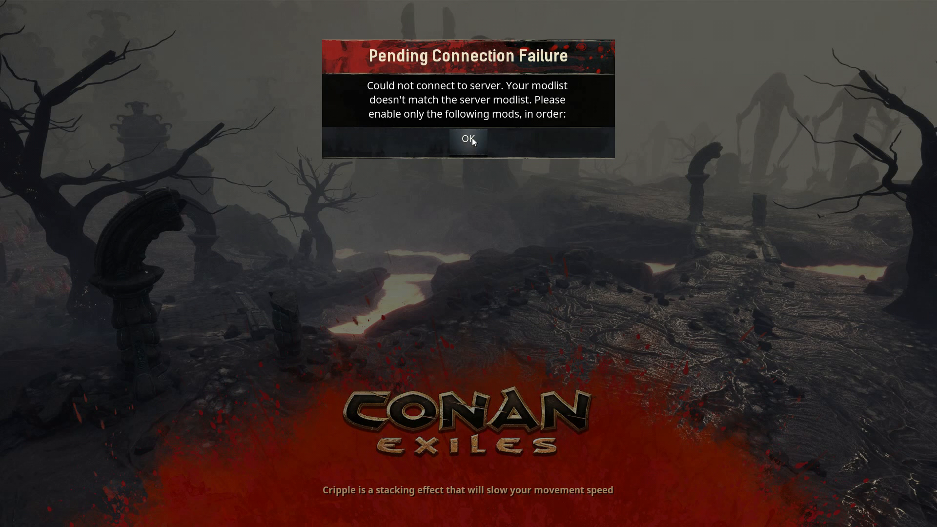
# Step: Acknowledge the Pending Connection Failure message with OK, returning to the main menu
pyautogui.click(468, 139)
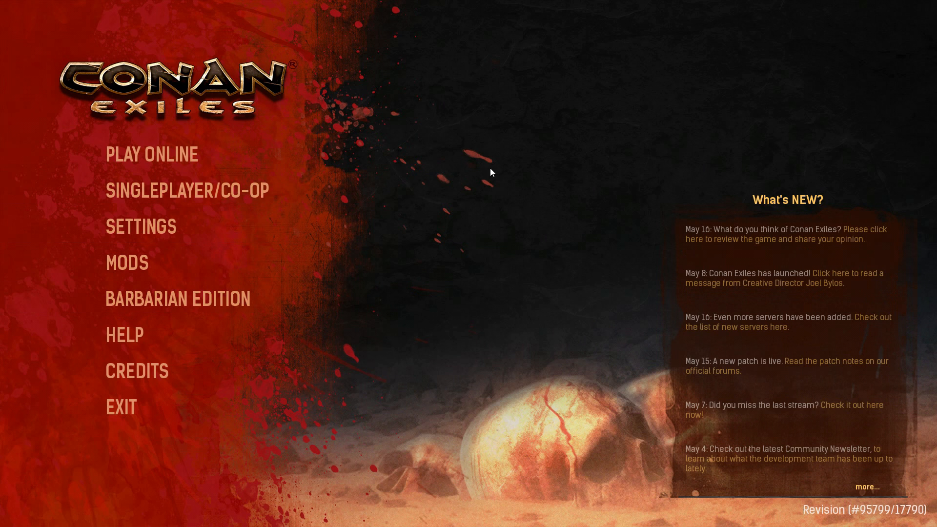